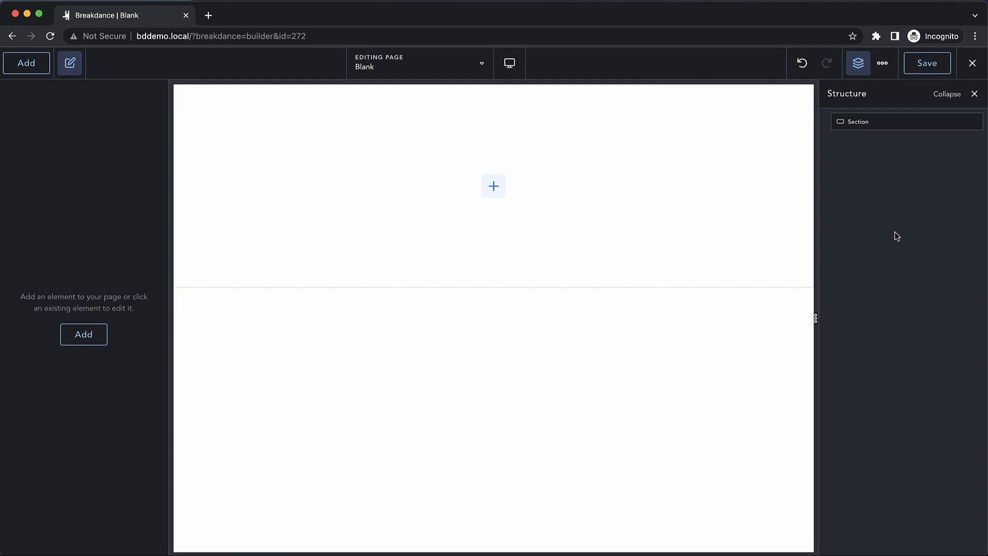
Add a Columns element from the Basic list into the empty section.
left_click(26, 63)
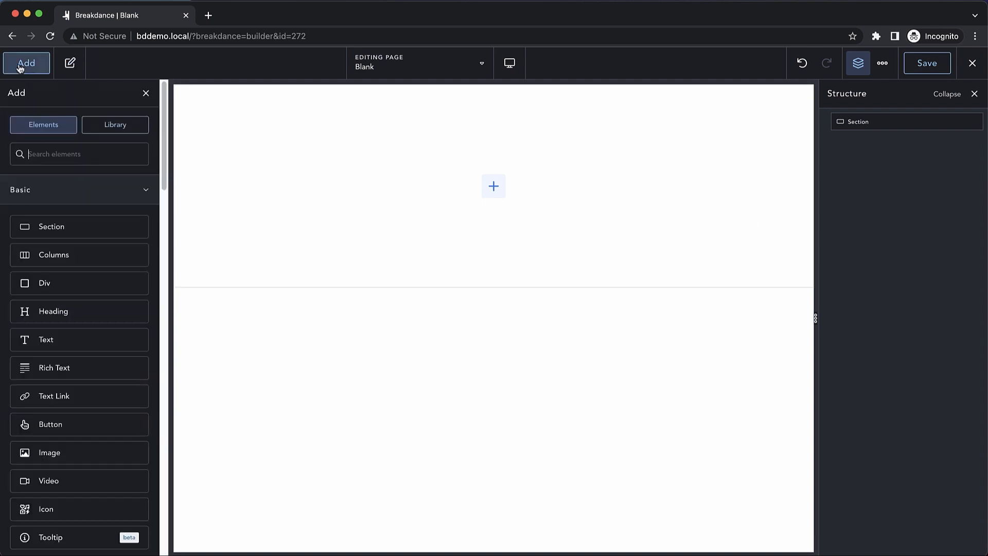
left_click(53, 254)
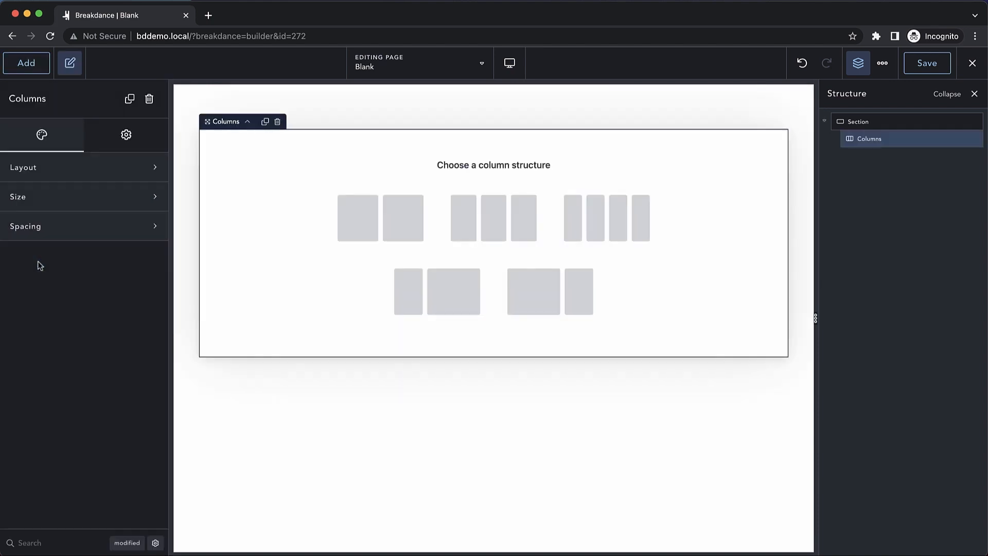
Choose the two equal columns structure and review the left column's Horizontal layout options.
left_click(380, 217)
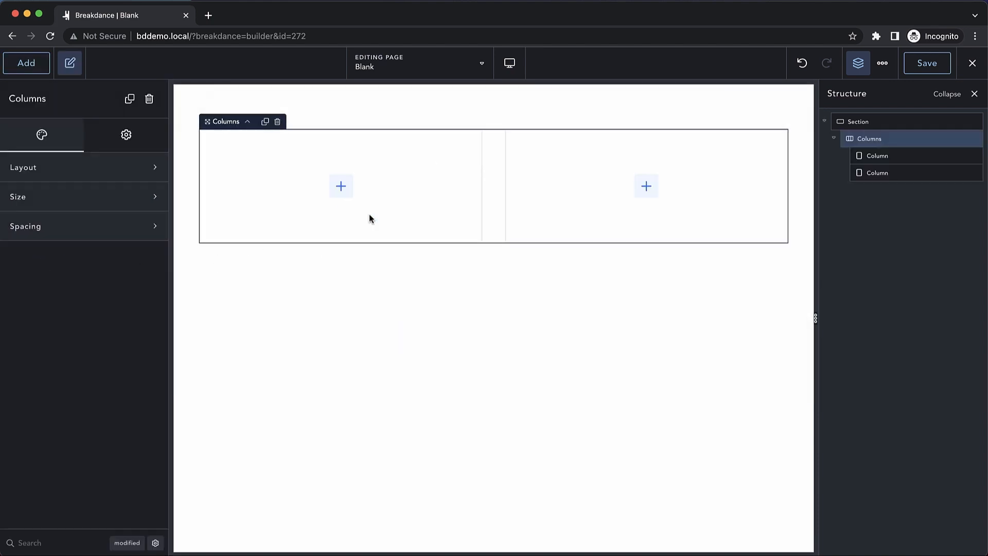
left_click(341, 186)
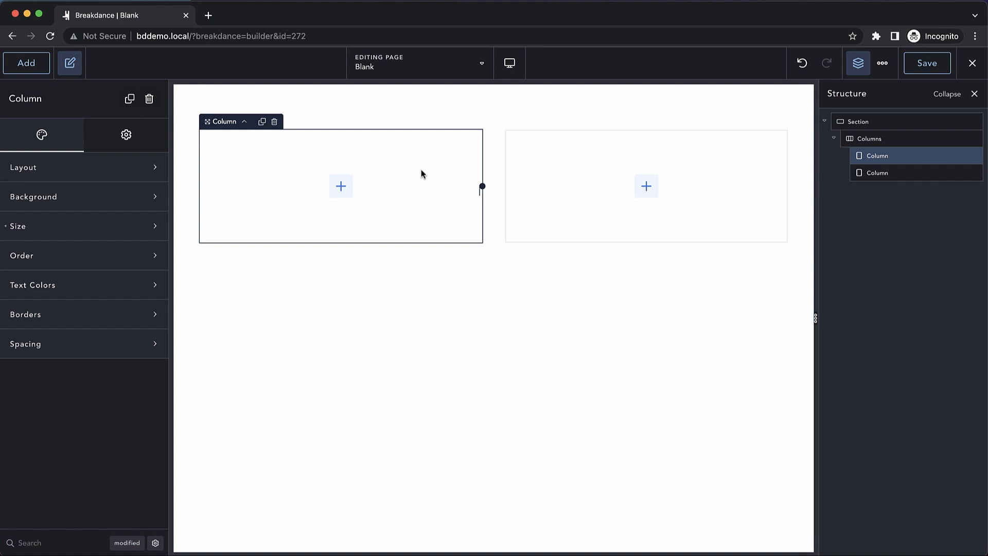
left_click(24, 167)
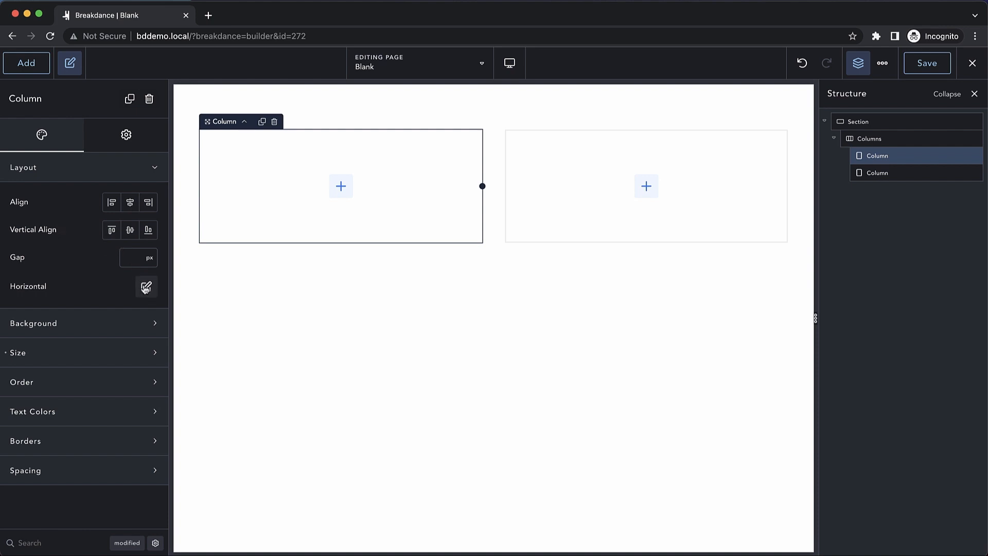
left_click(145, 287)
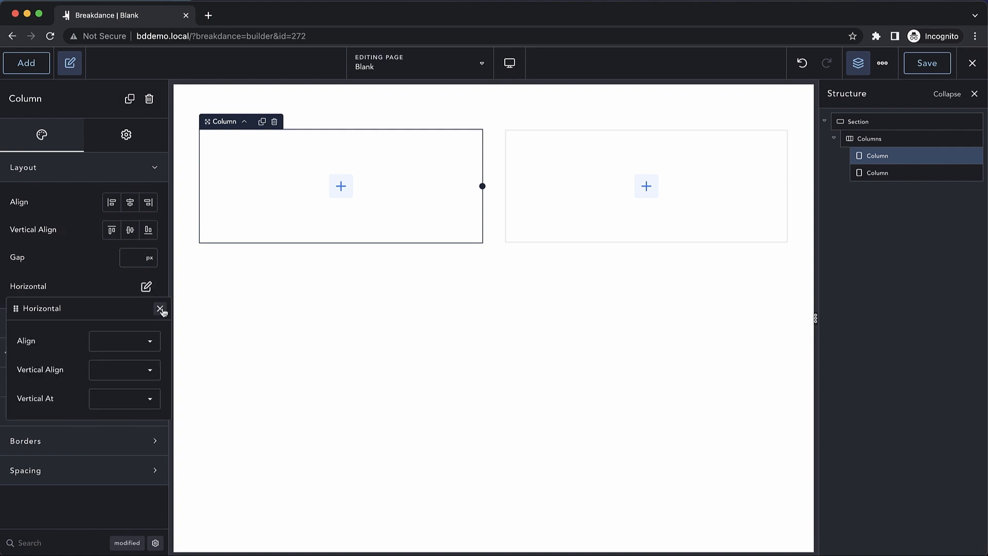
left_click(162, 310)
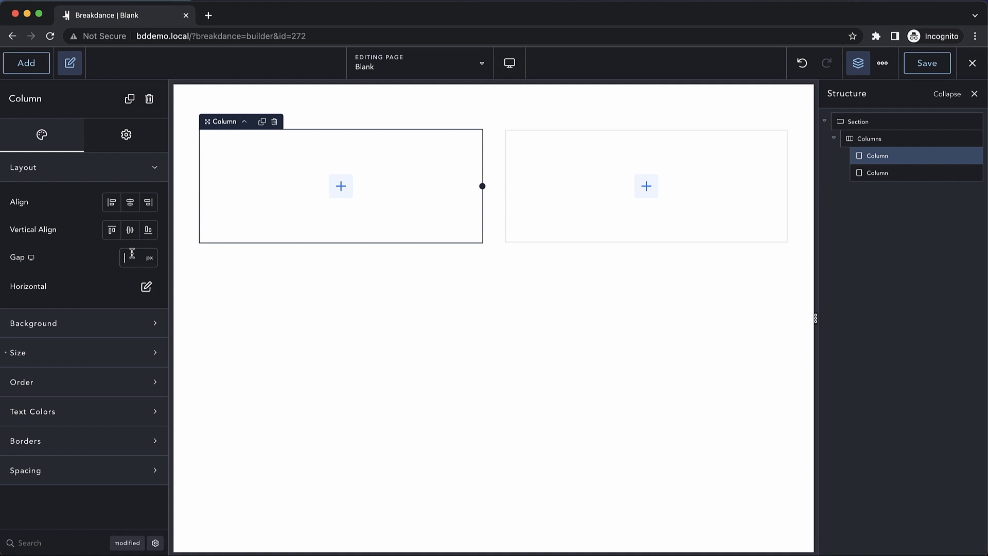
left_click(24, 166)
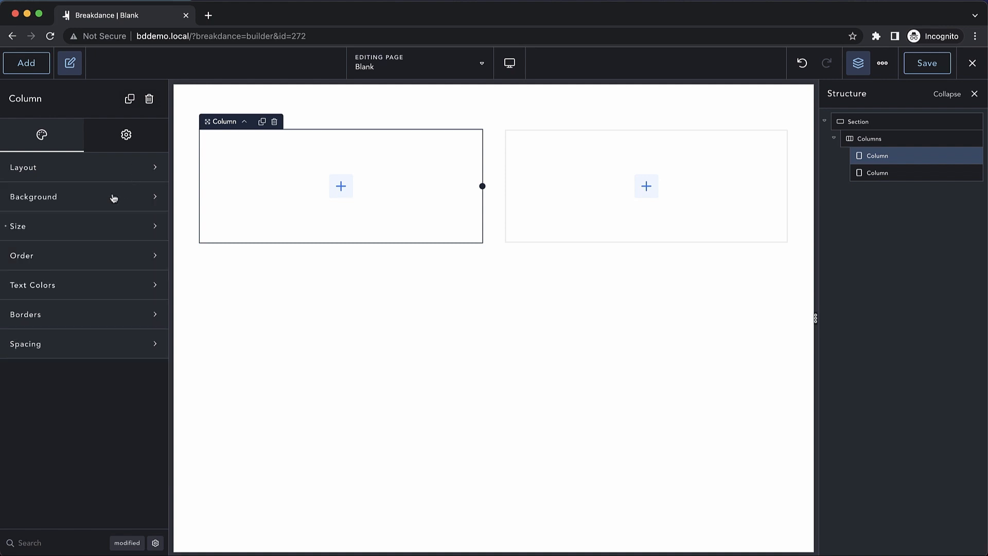
Give the first column a purple background colour after trying the gradient type.
left_click(33, 196)
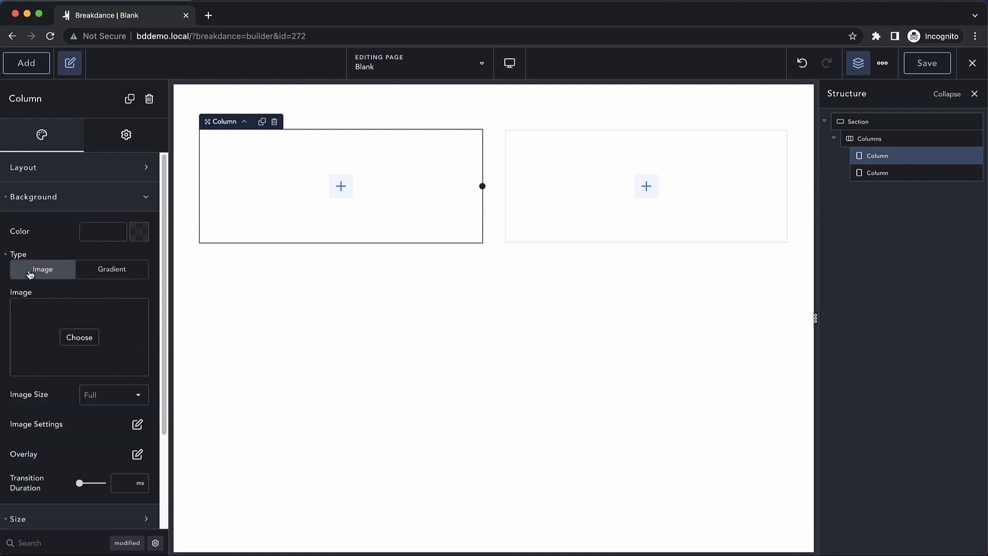
left_click(111, 269)
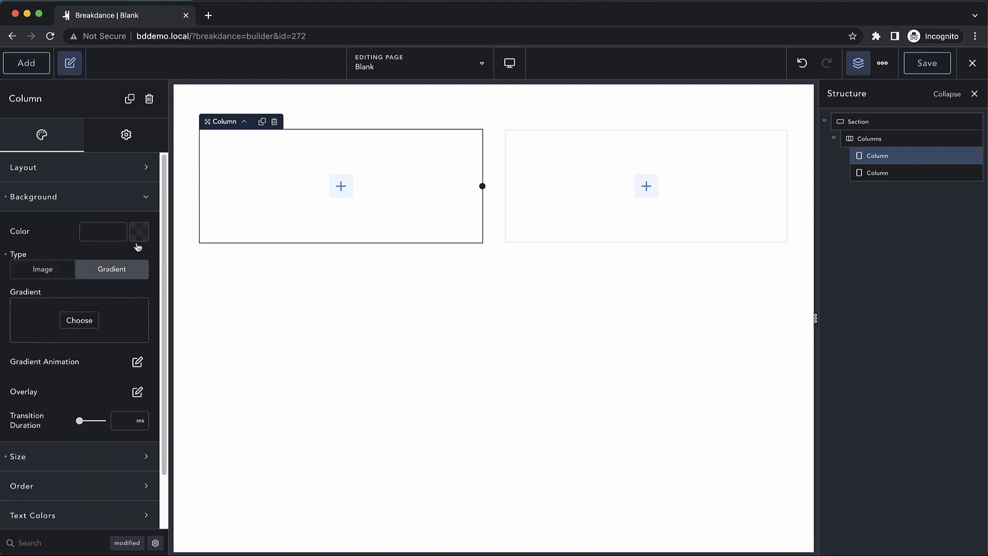
left_click(139, 232)
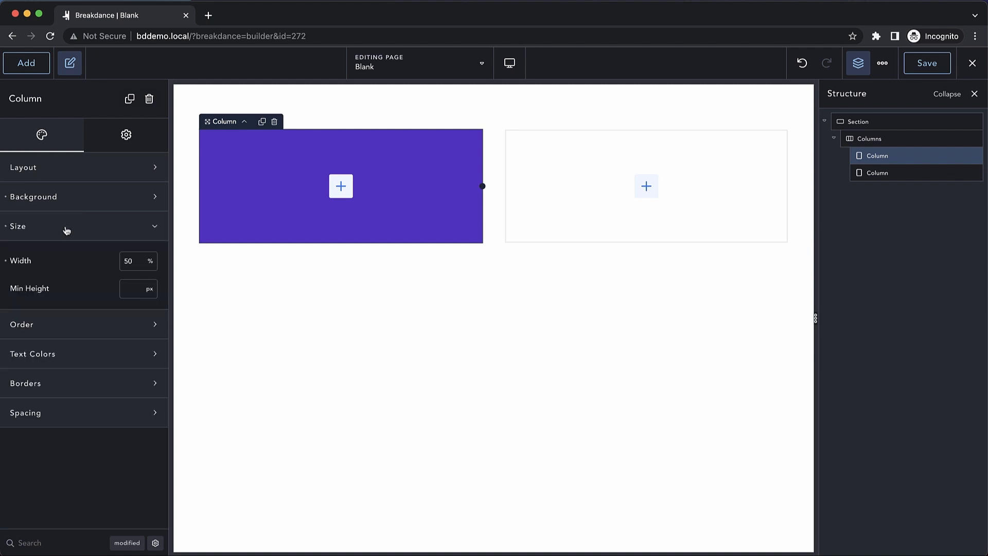
Widen the purple column from 50% to 75%, then add a third column for 33.33% each.
left_click(127, 260)
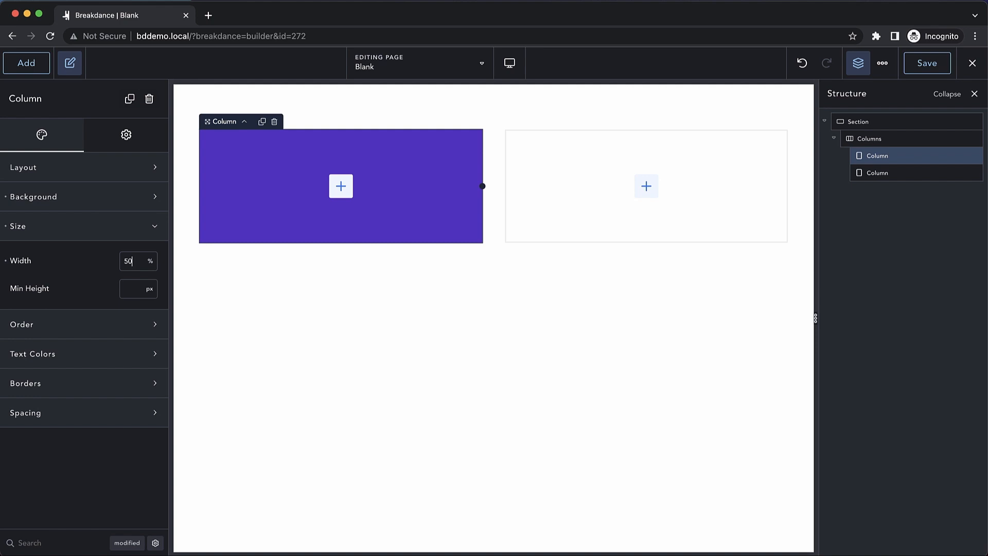
left_click_drag(481, 186, 630, 186)
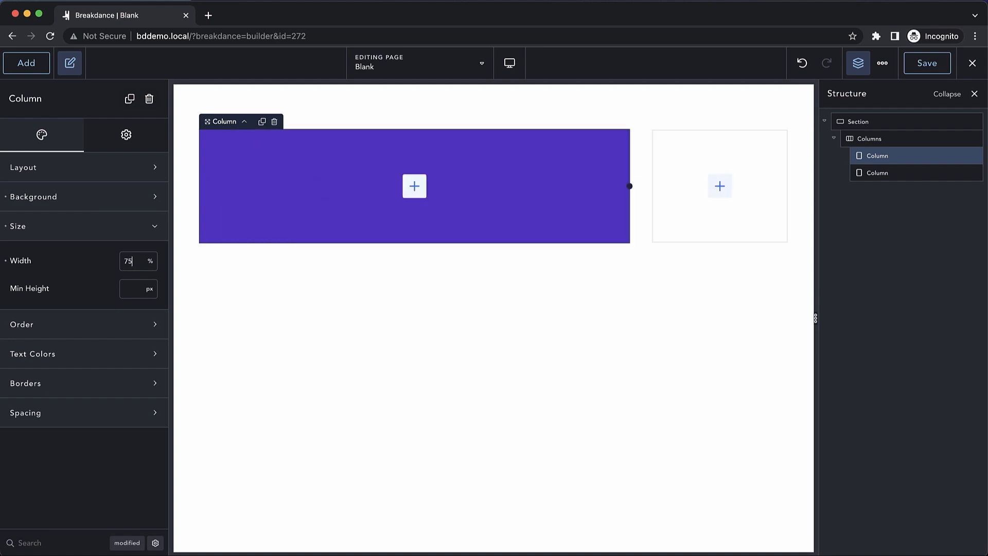
left_click(720, 187)
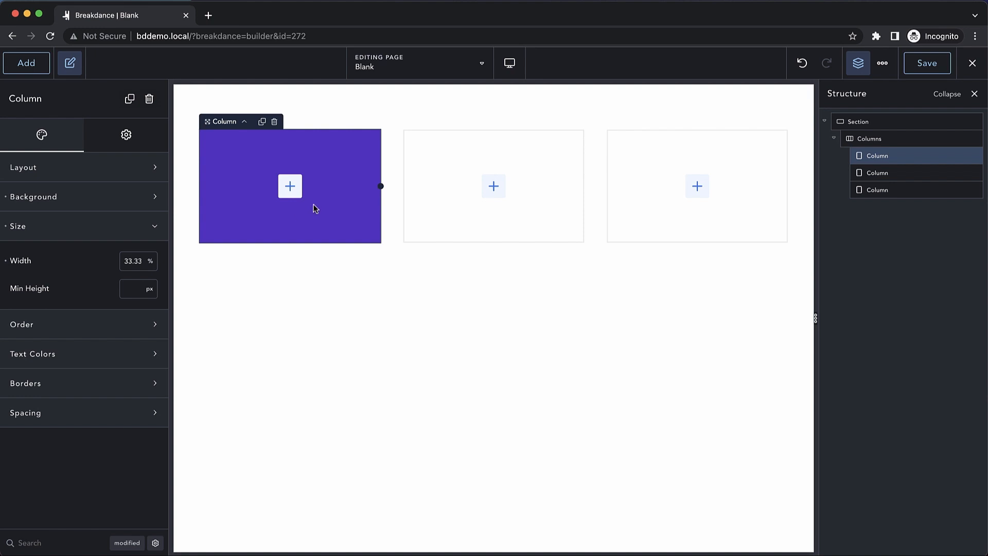
mouse_move(355, 221)
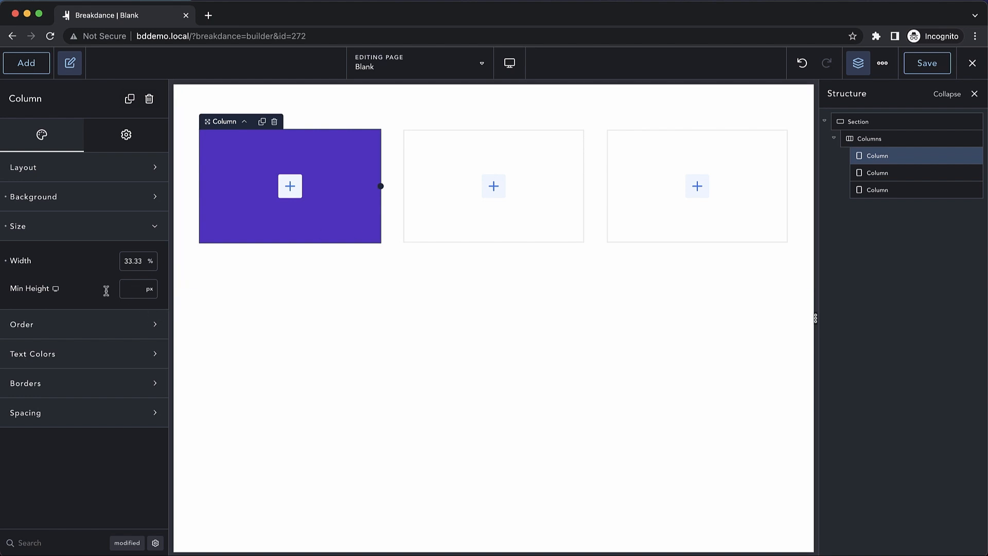
mouse_move(130, 289)
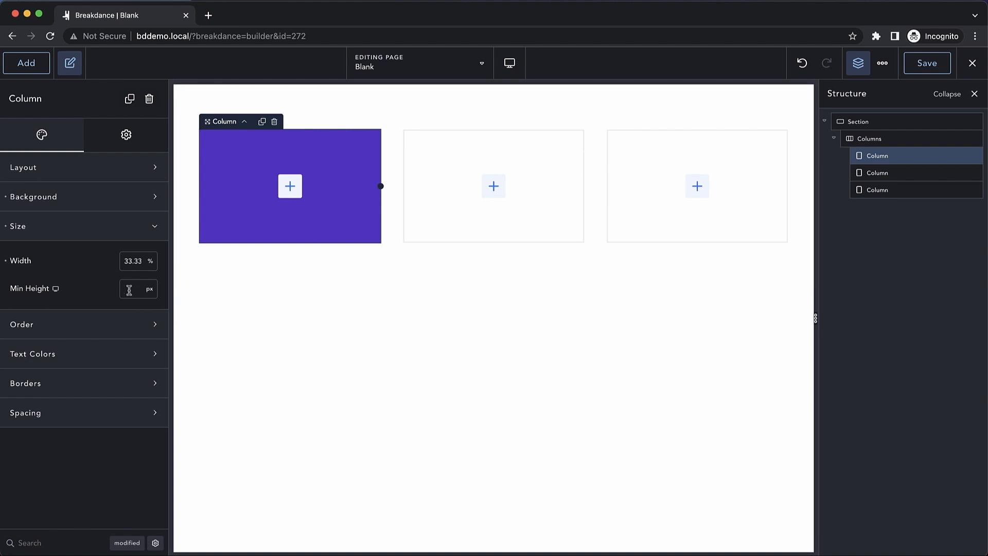
Try order values 0, 2, 1 and 2 until the purple column sits in the middle.
left_click(82, 255)
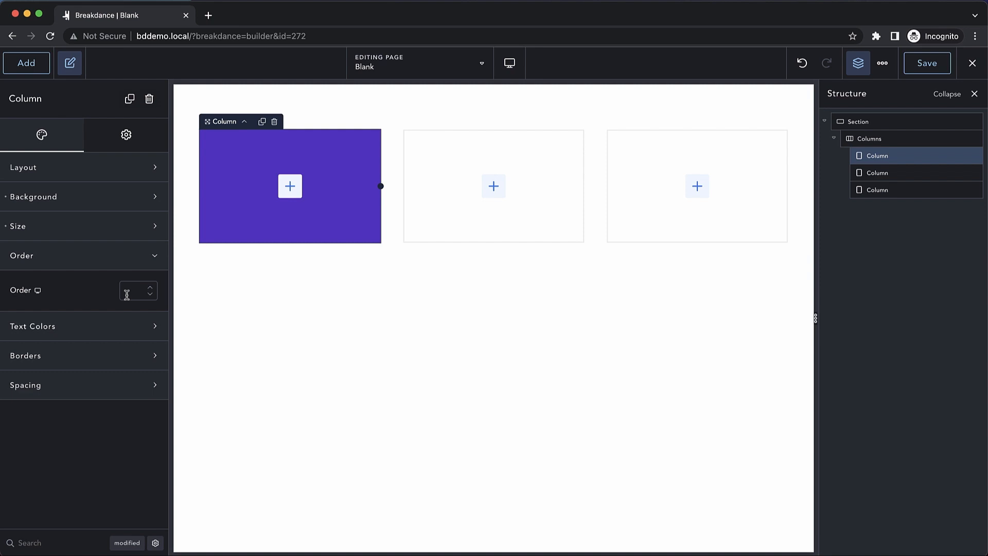
left_click(134, 291)
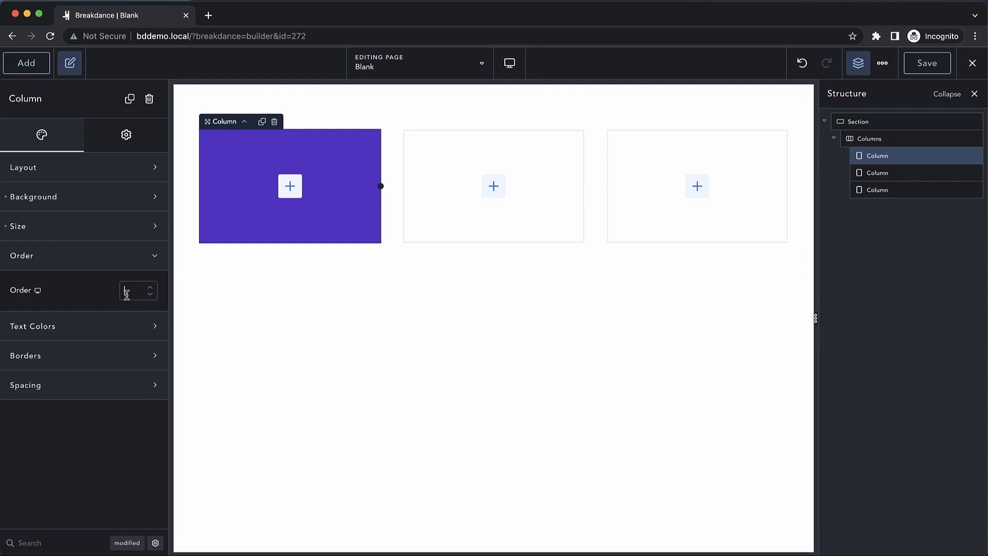
type("0")
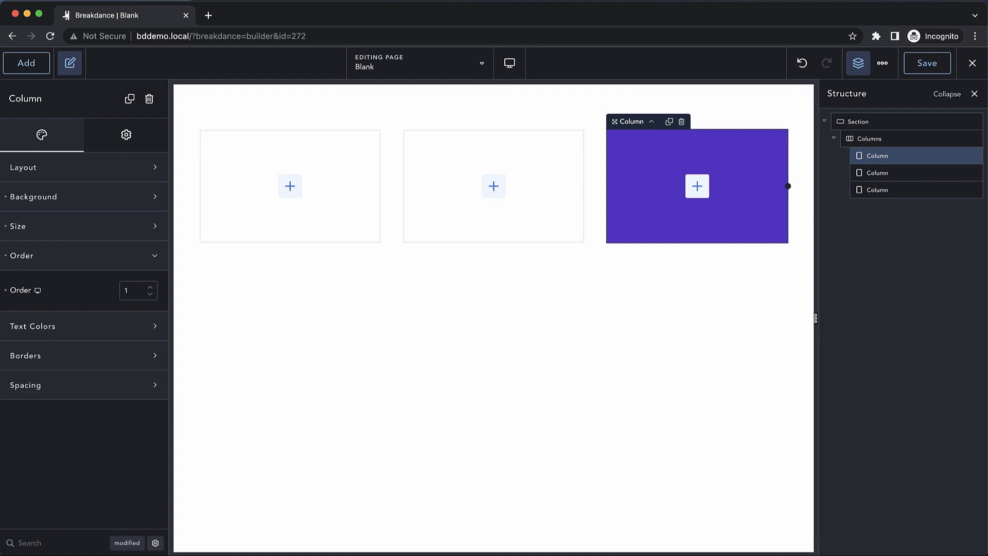
type("2")
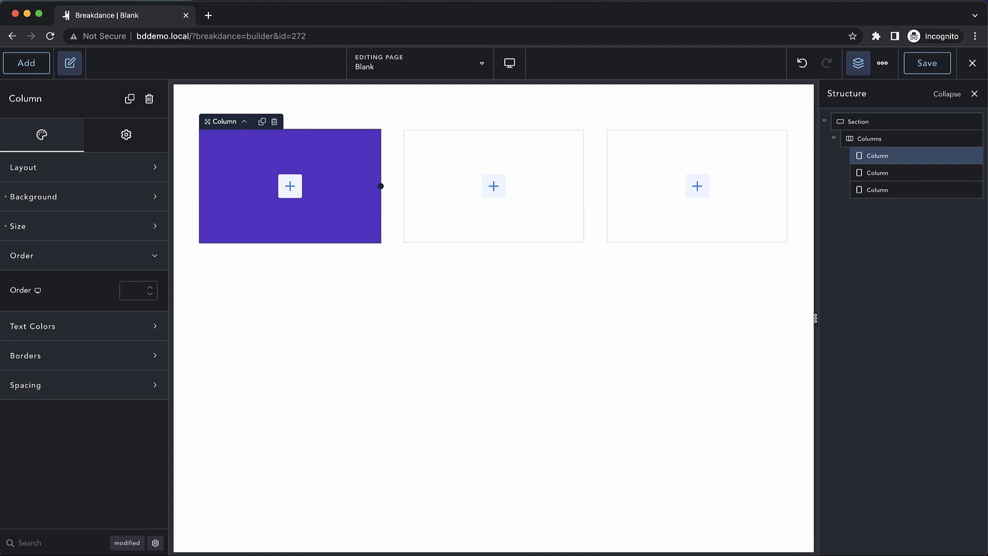
type("1")
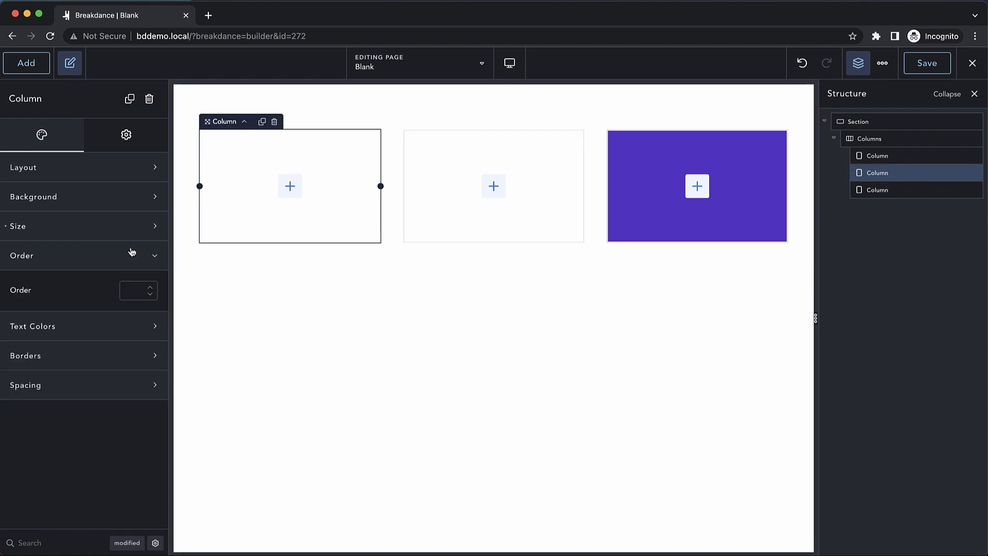
type("2")
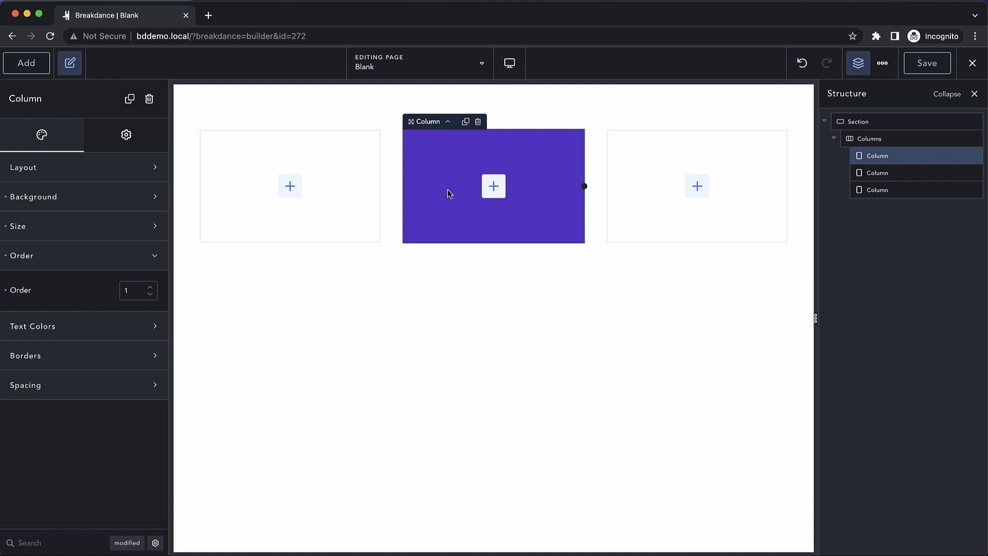
left_click(22, 256)
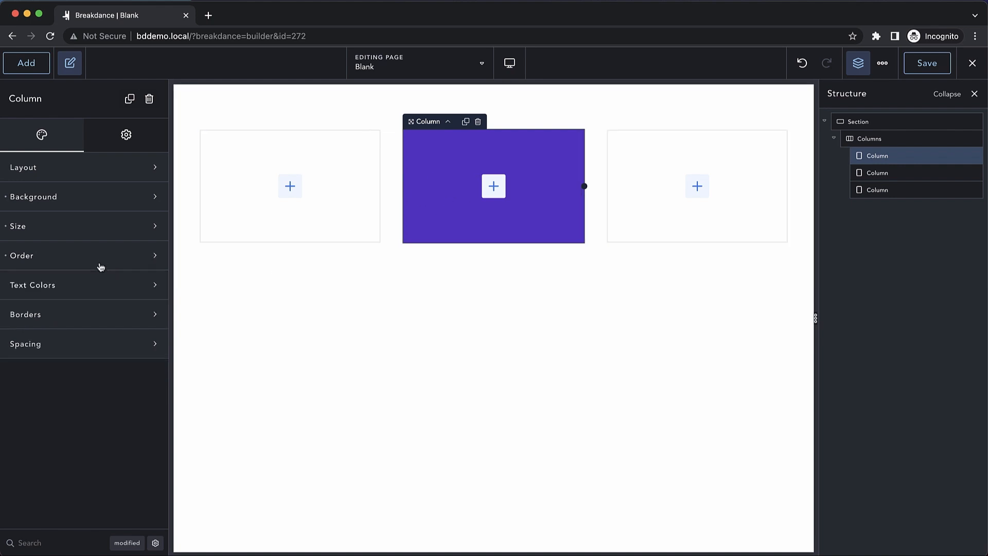
Expand the column's Text Colors settings for headings, text, links and brand.
left_click(33, 286)
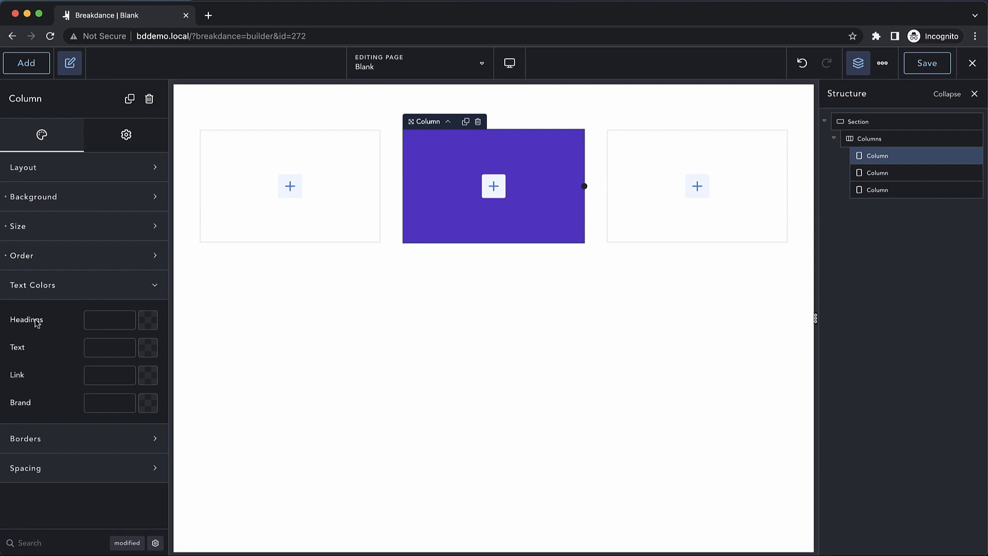
mouse_move(25, 380)
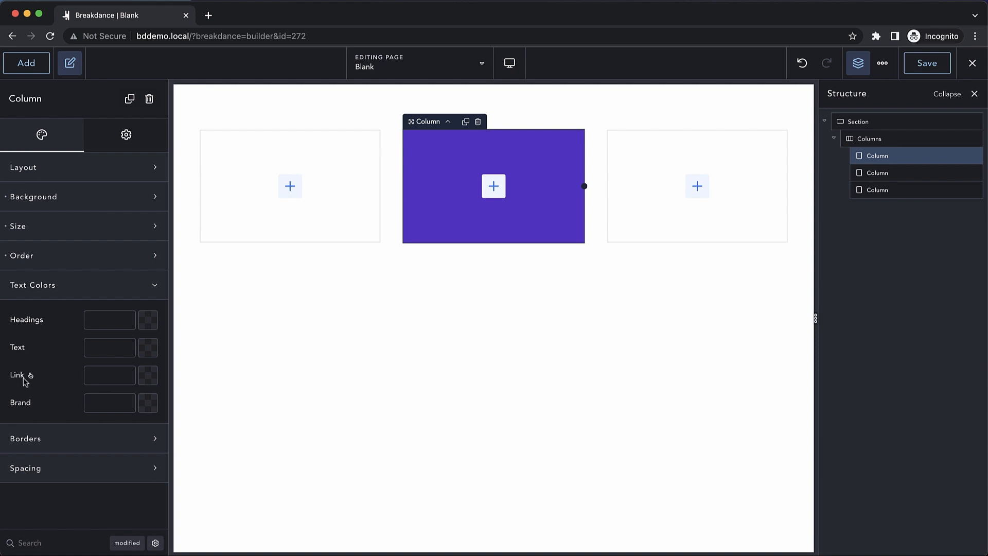
mouse_move(78, 292)
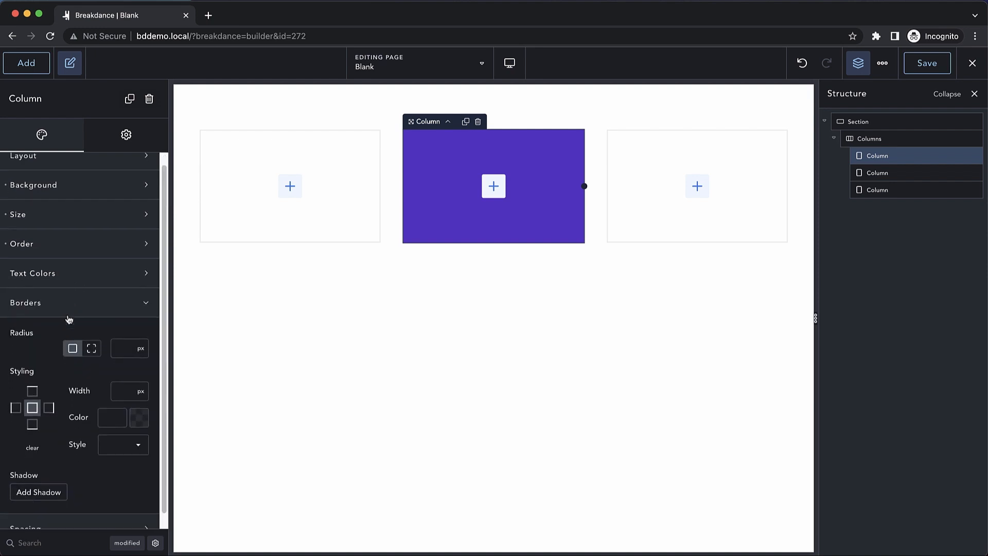
Set the purple column's border radius to 3 px.
type("3")
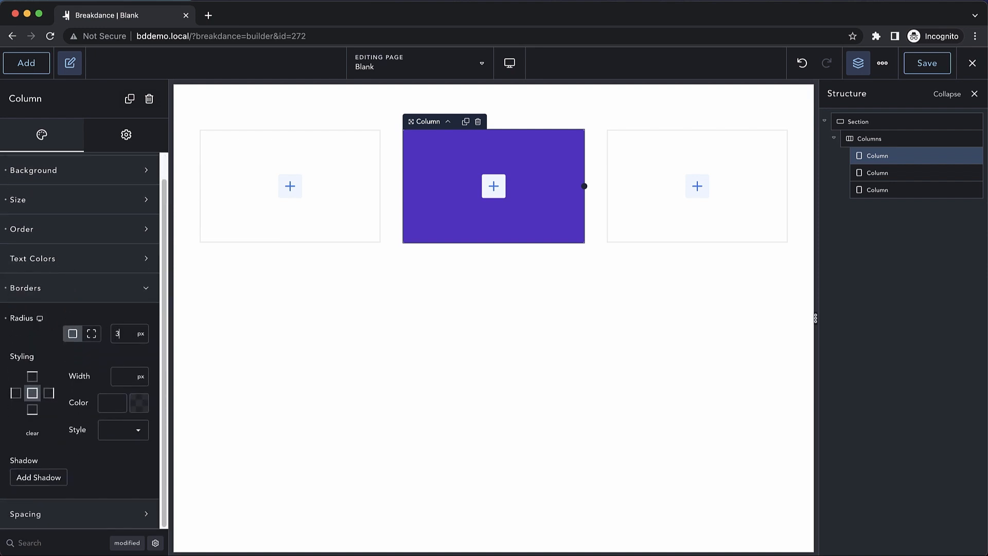